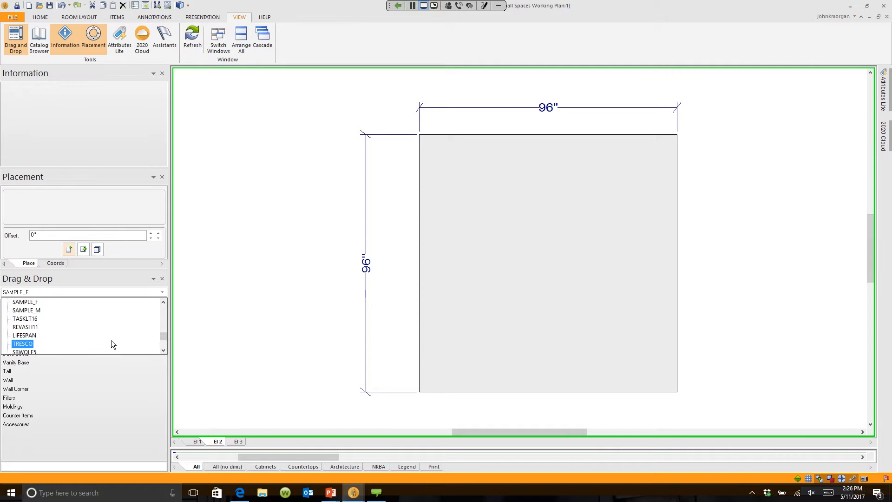
Show TASKLT16's Interior or Between Cabinet Closet Rod items and the LC9R-P-30 rod options
{"action": "left_click", "coordinate": [25, 318]}
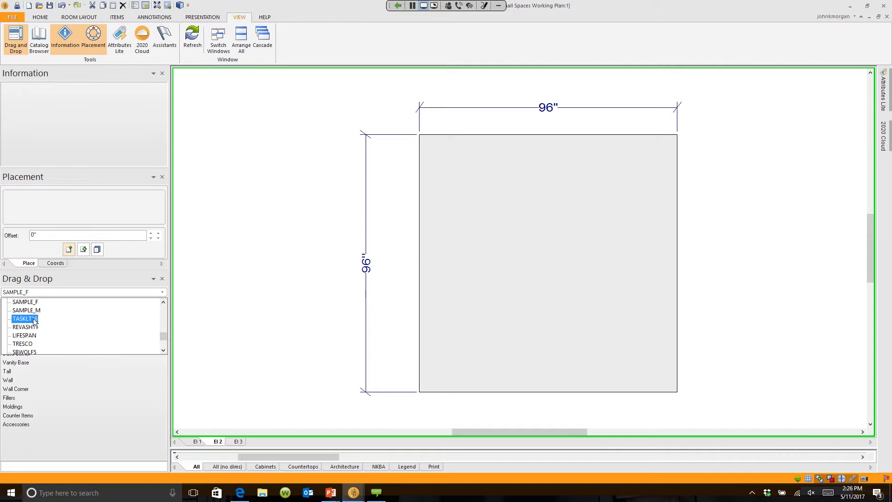
{"action": "left_click", "coordinate": [25, 319]}
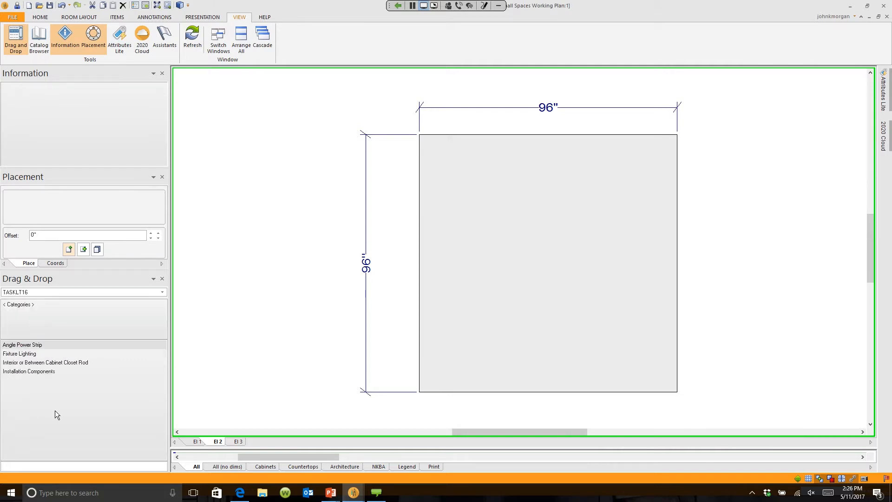
{"action": "mouse_move", "coordinate": [39, 369]}
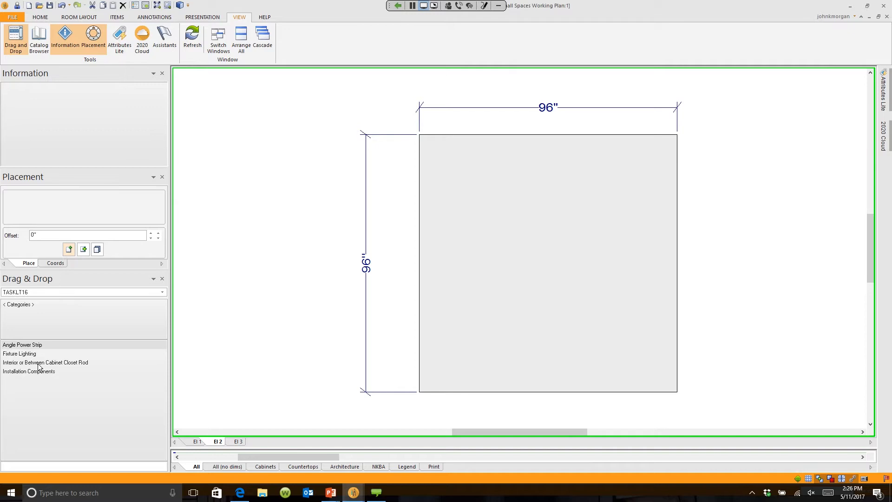
{"action": "left_click", "coordinate": [45, 363]}
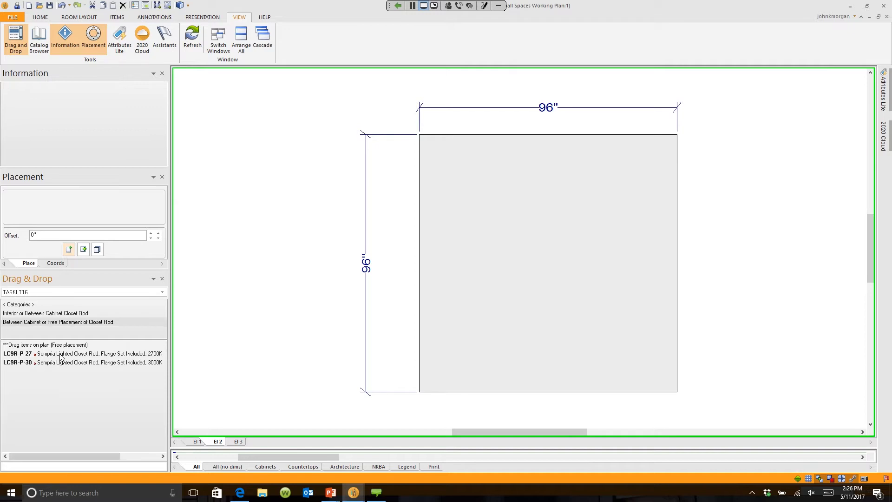
{"action": "right_click", "coordinate": [62, 362]}
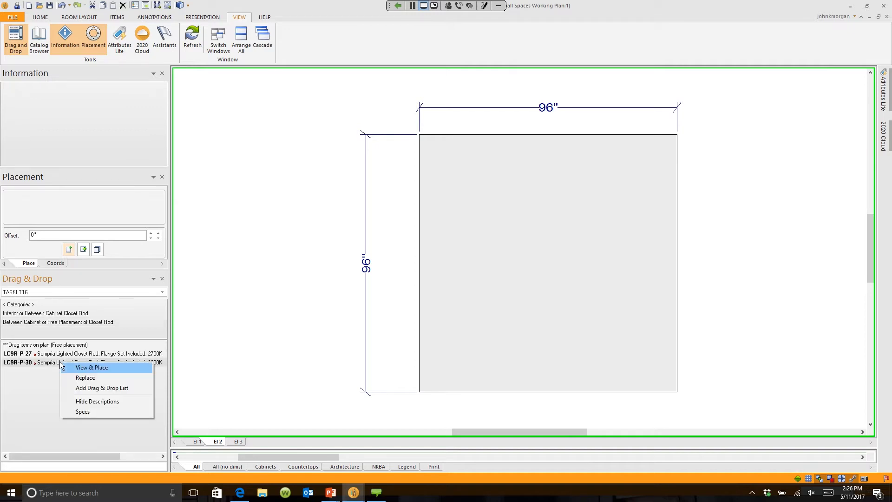
{"action": "left_click", "coordinate": [92, 367]}
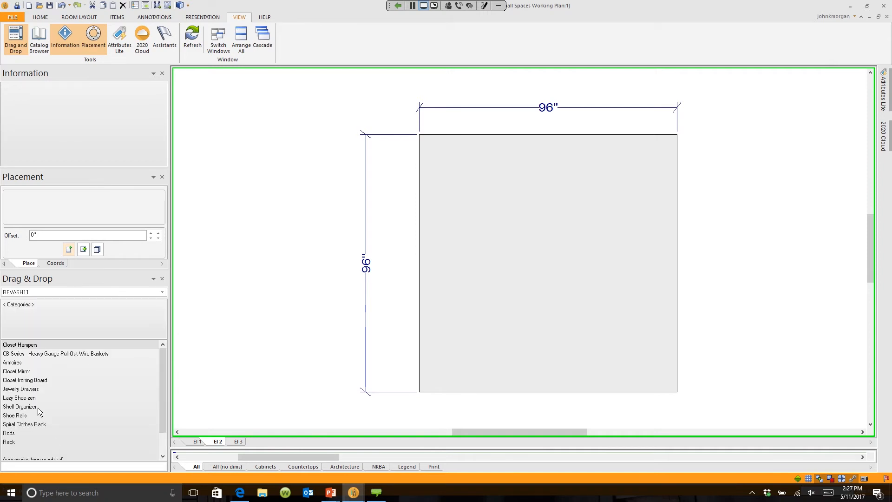
{"action": "mouse_move", "coordinate": [25, 341]}
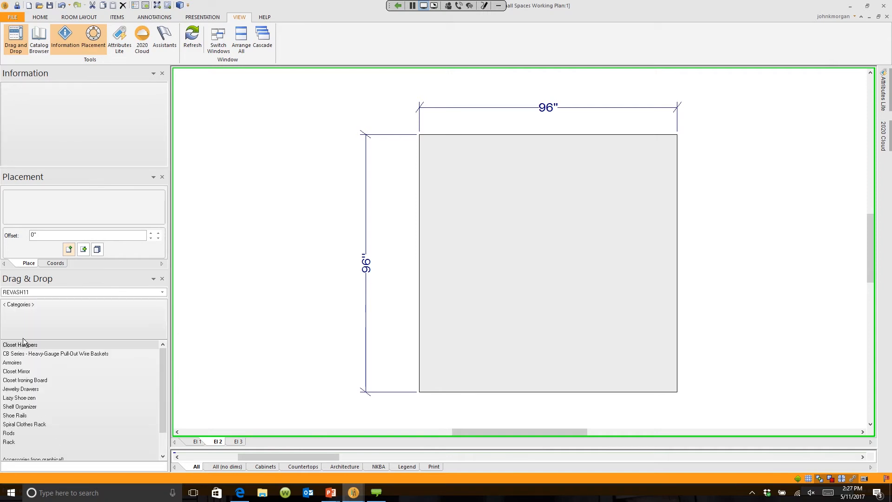
Browse REVASH11's Armoires and the four CLSZ Lazy Shoe-zen organizers
{"action": "left_click", "coordinate": [12, 363]}
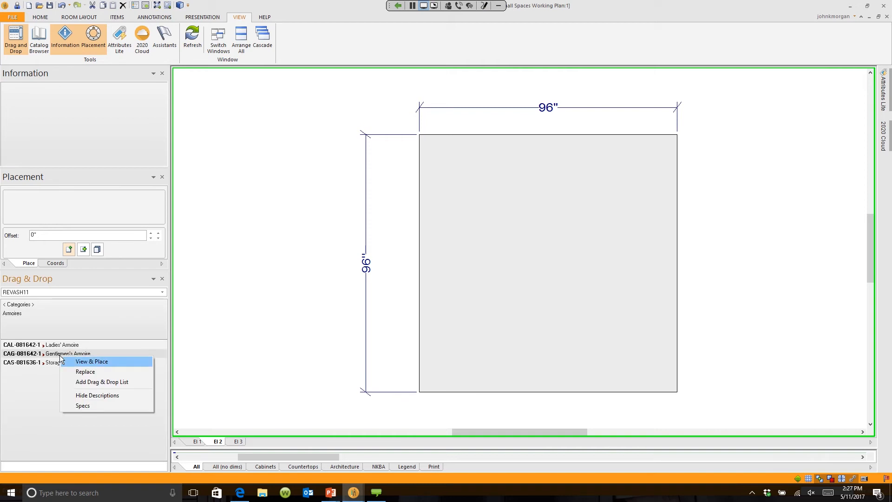
{"action": "left_click", "coordinate": [92, 362]}
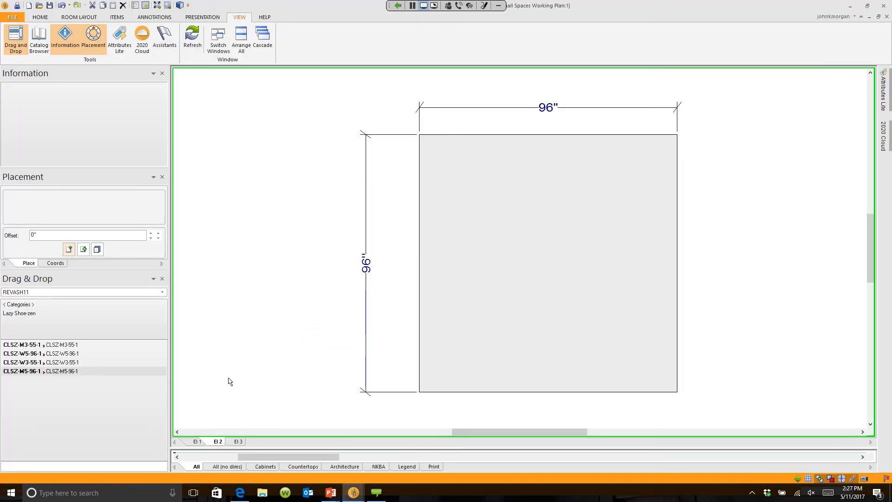
{"action": "mouse_move", "coordinate": [53, 330]}
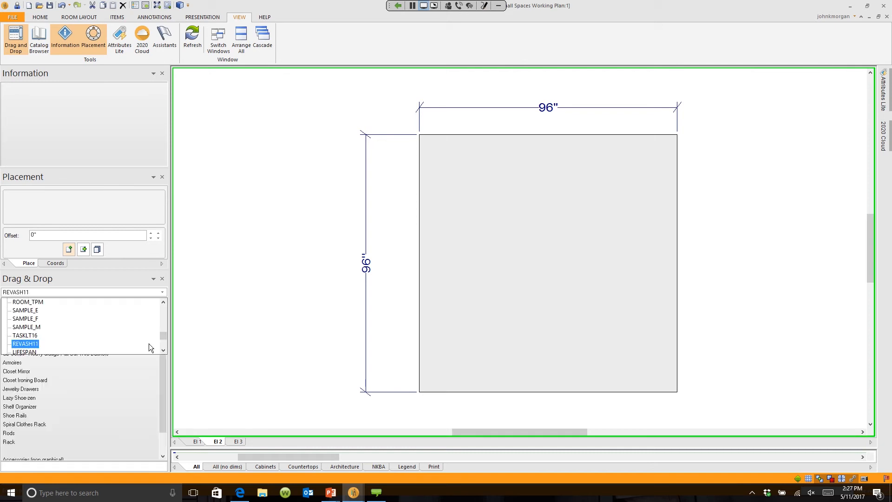
Preview LIFESPAN's Drawer 4H part and scan its shelves, drawers and doors list
{"action": "left_click", "coordinate": [24, 353]}
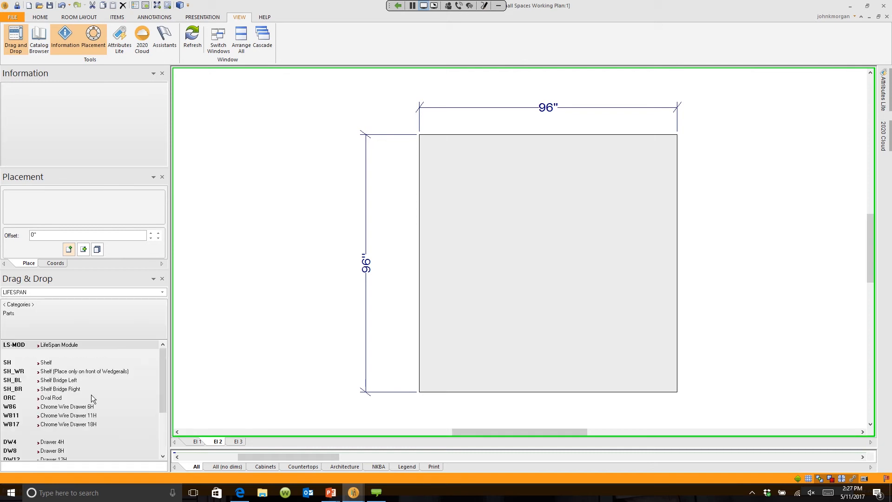
{"action": "mouse_move", "coordinate": [96, 389]}
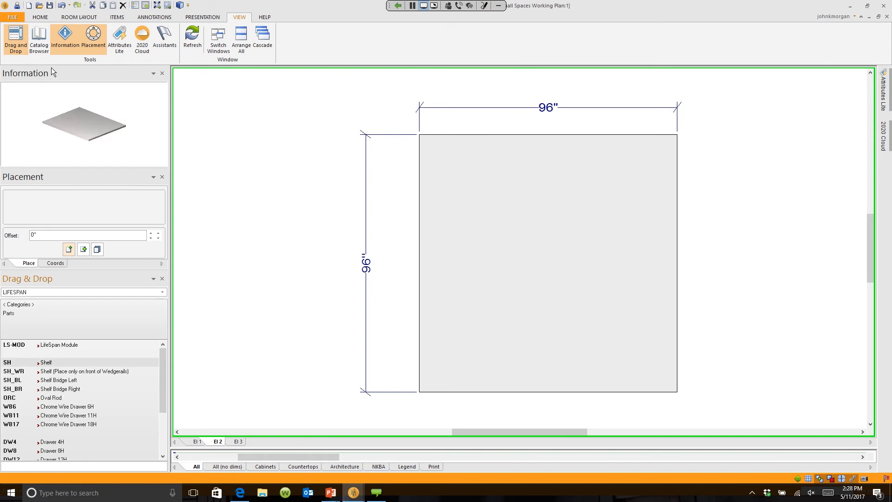
{"action": "left_click", "coordinate": [52, 442]}
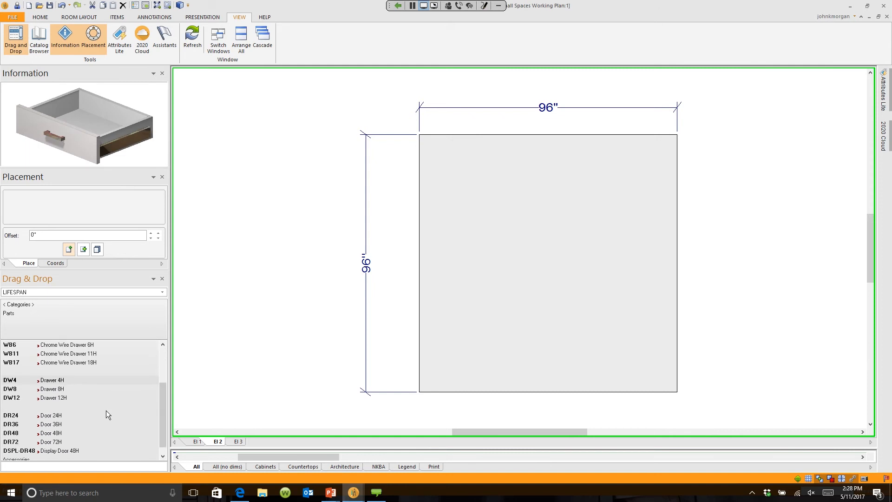
{"action": "scroll", "scroll_direction": "down", "scroll_amount": 3}
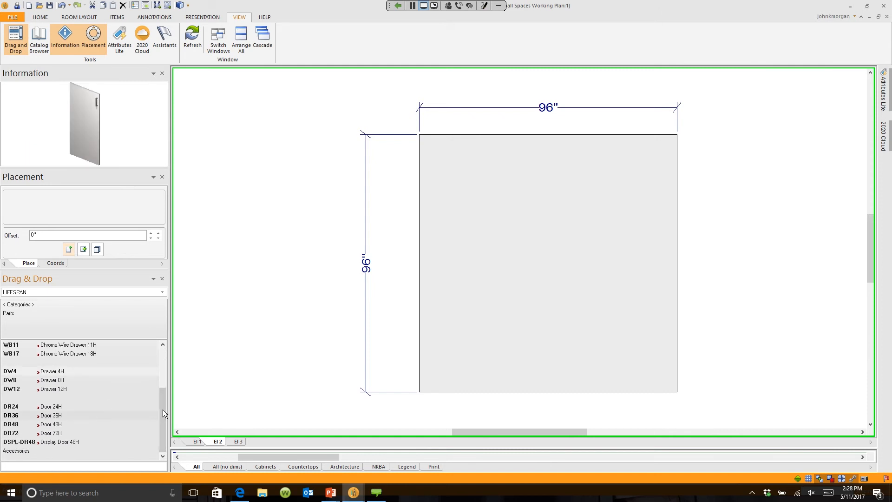
Scroll LIFESPAN Accessories through valet rods, tie racks, mirrors and shoe rails
{"action": "scroll", "scroll_direction": "down", "scroll_amount": 3}
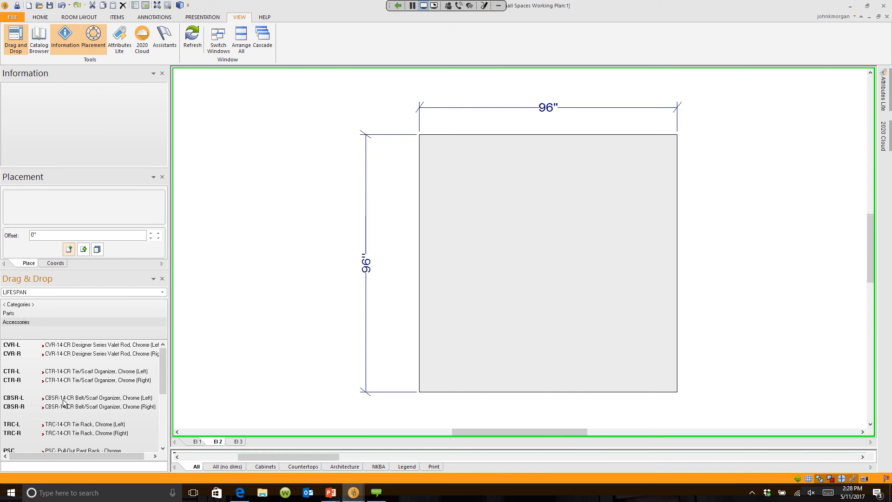
{"action": "mouse_move", "coordinate": [78, 373]}
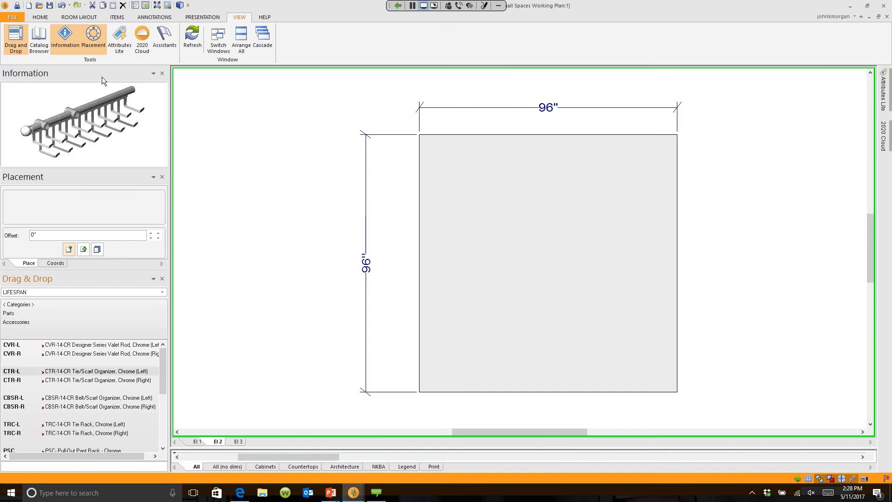
{"action": "scroll", "scroll_direction": "down", "scroll_amount": 3}
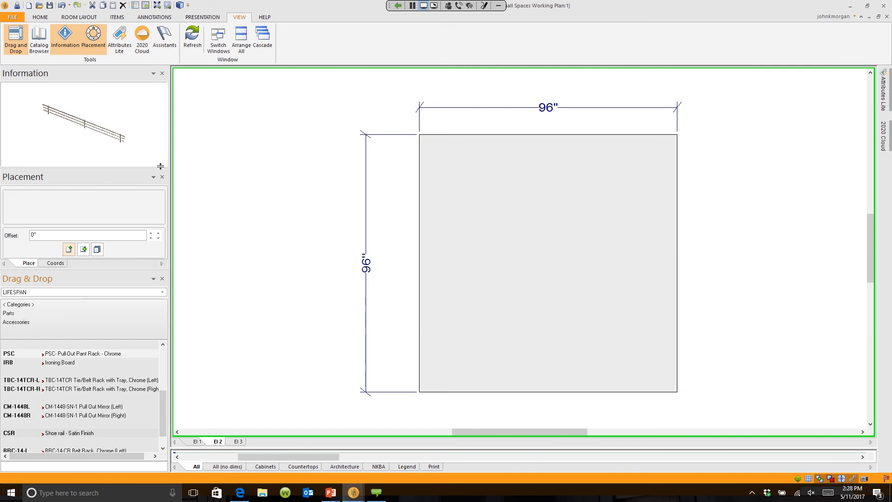
{"action": "mouse_move", "coordinate": [253, 273]}
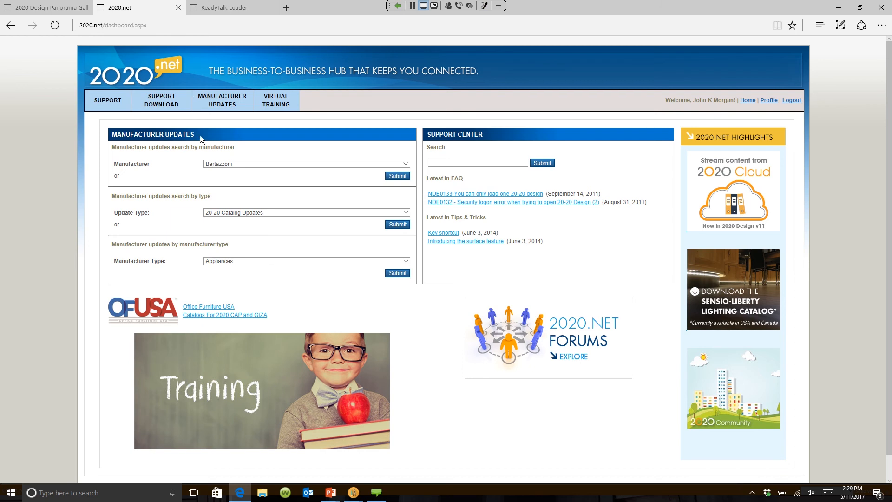
{"action": "mouse_move", "coordinate": [189, 159]}
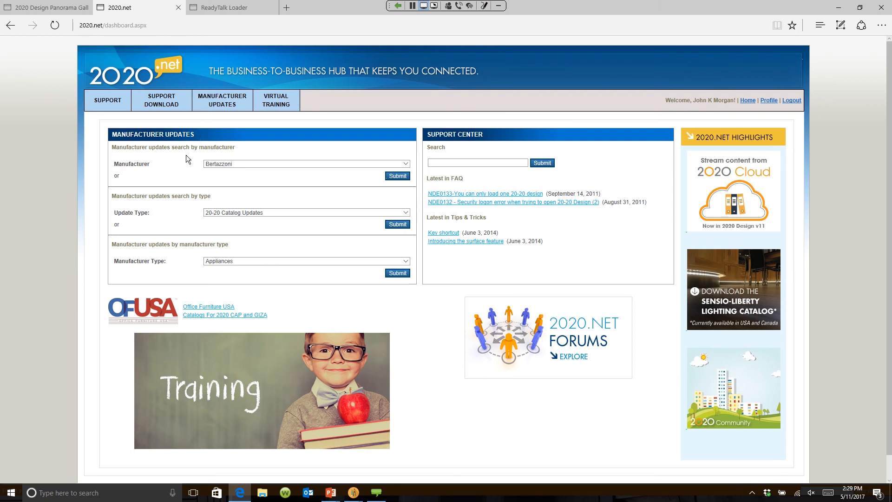
Expand the Manufacturer list under Manufacturer Updates on the 2020.net dashboard
{"action": "left_click", "coordinate": [306, 163]}
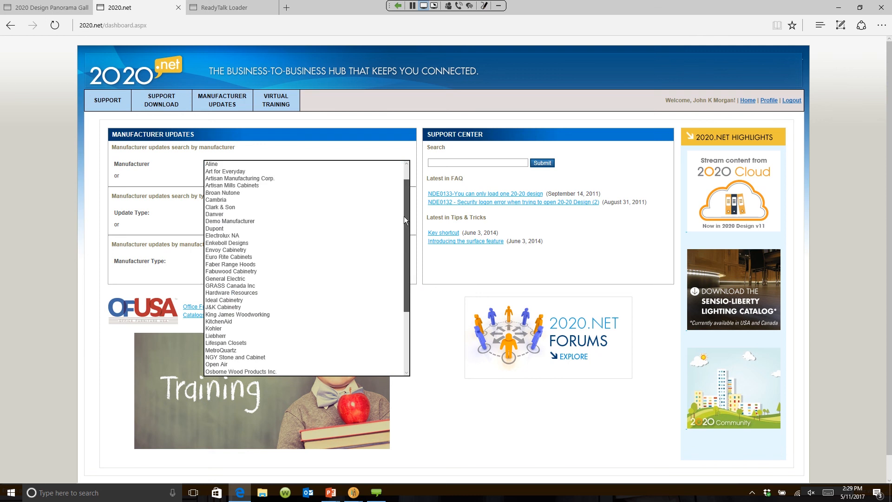